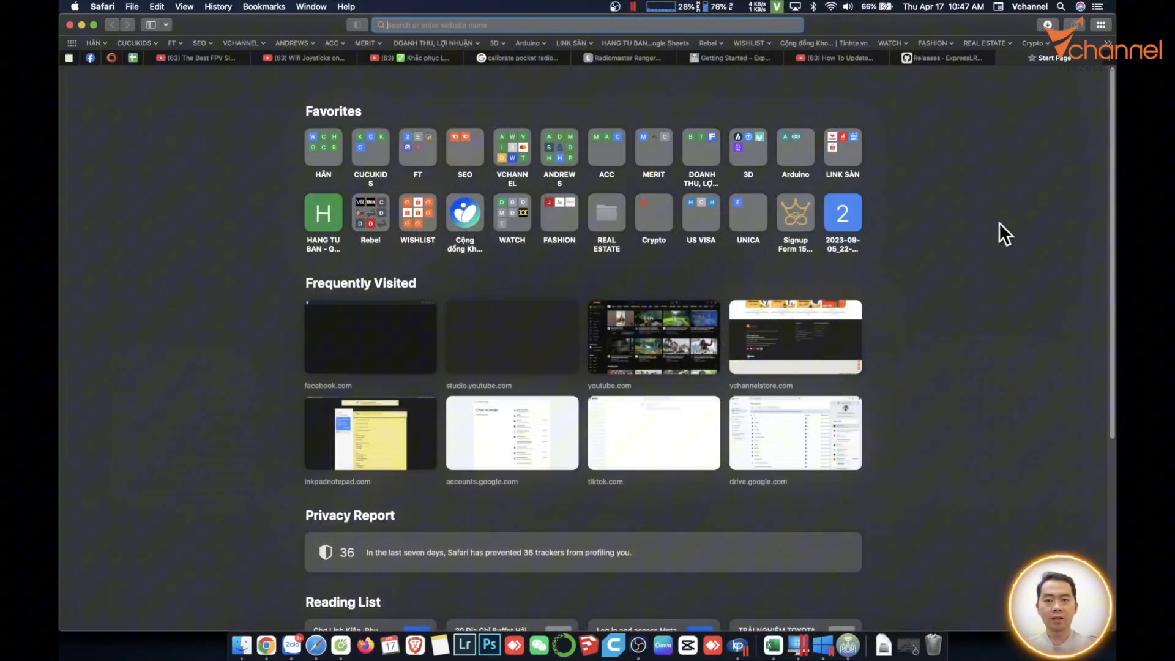
# - Find the ExpressLRS Configurator install guide through a Google search in Safari
pyautogui.write('eex')
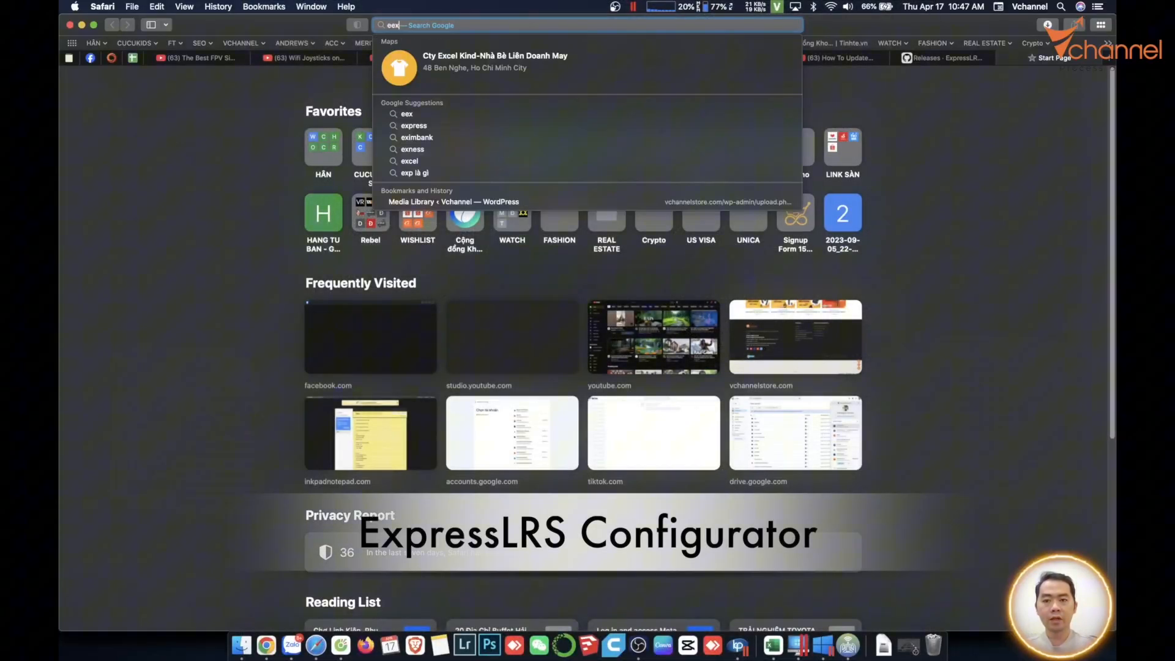
pyautogui.write('exresselrs configurator')
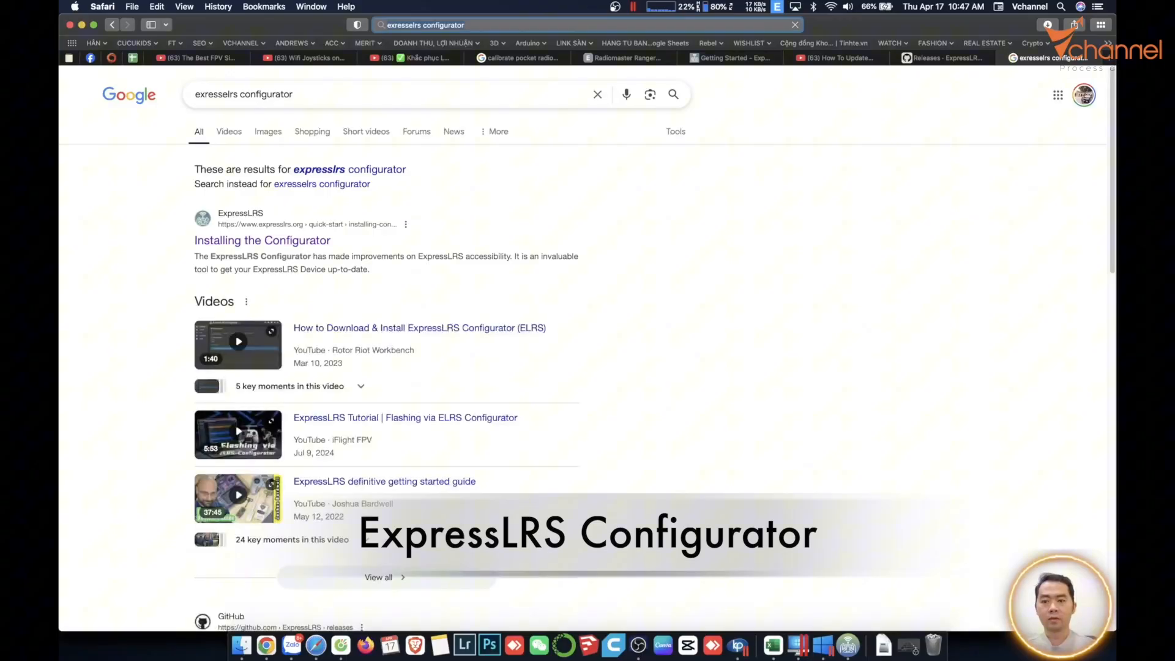
pyautogui.click(262, 240)
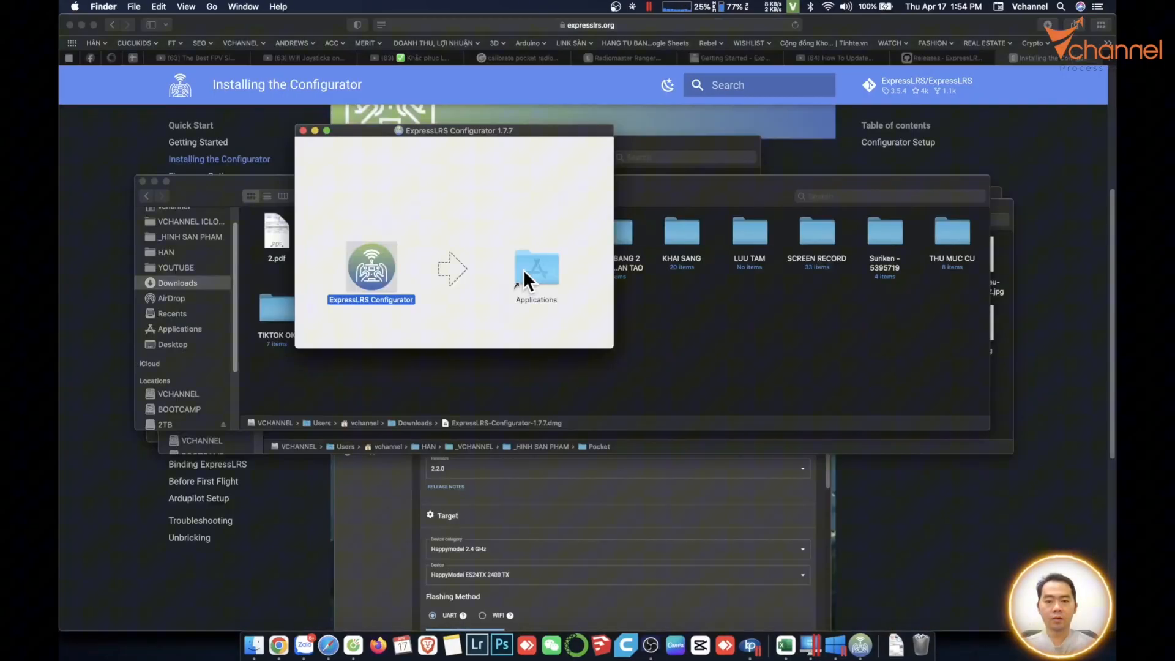
# - Drag ExpressLRS Configurator from the DMG into Applications and launch it
pyautogui.moveTo(370, 269); pyautogui.dragTo(537, 270)
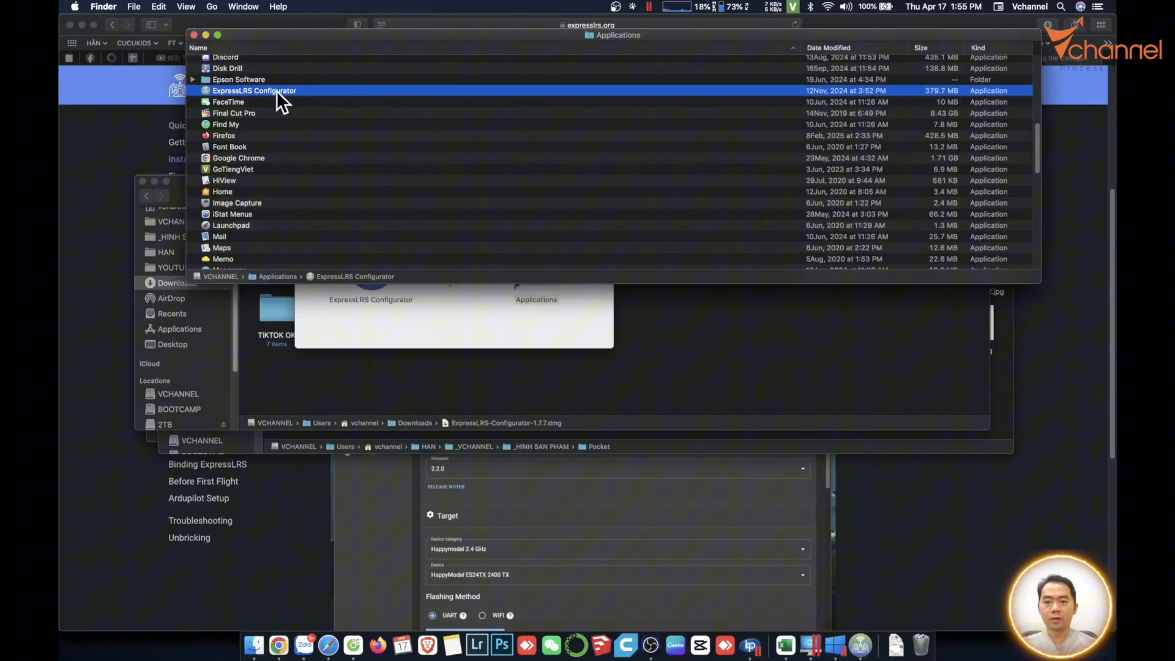
pyautogui.doubleClick(255, 89)
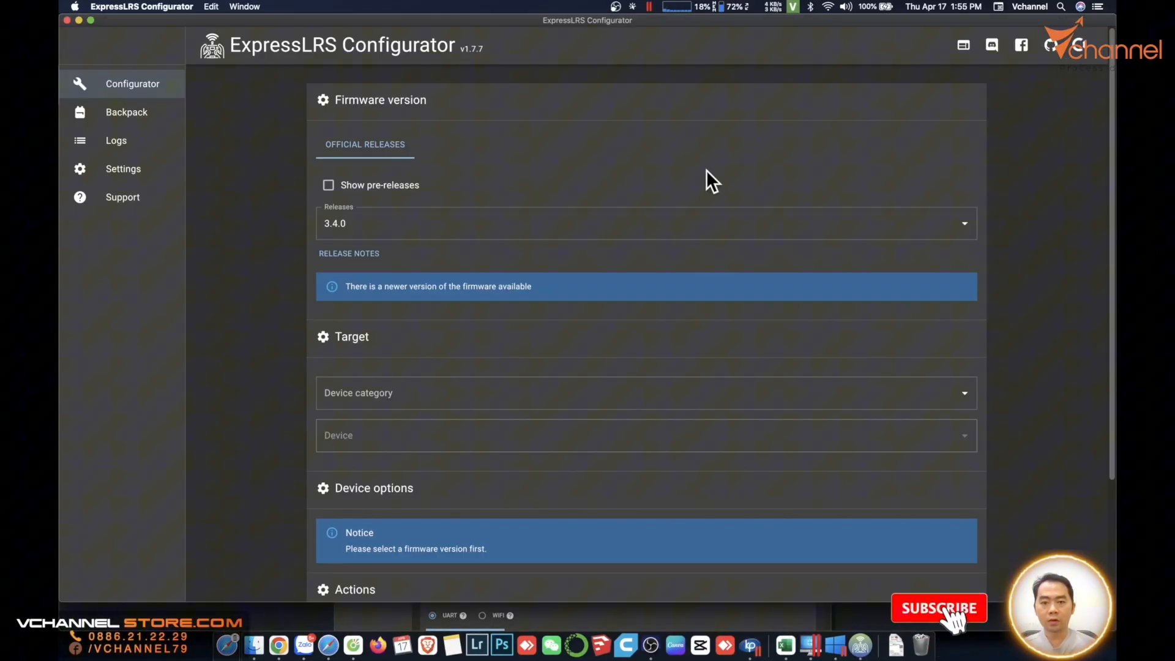
# - Select firmware release 3.4.0 from the Releases list
pyautogui.click(646, 223)
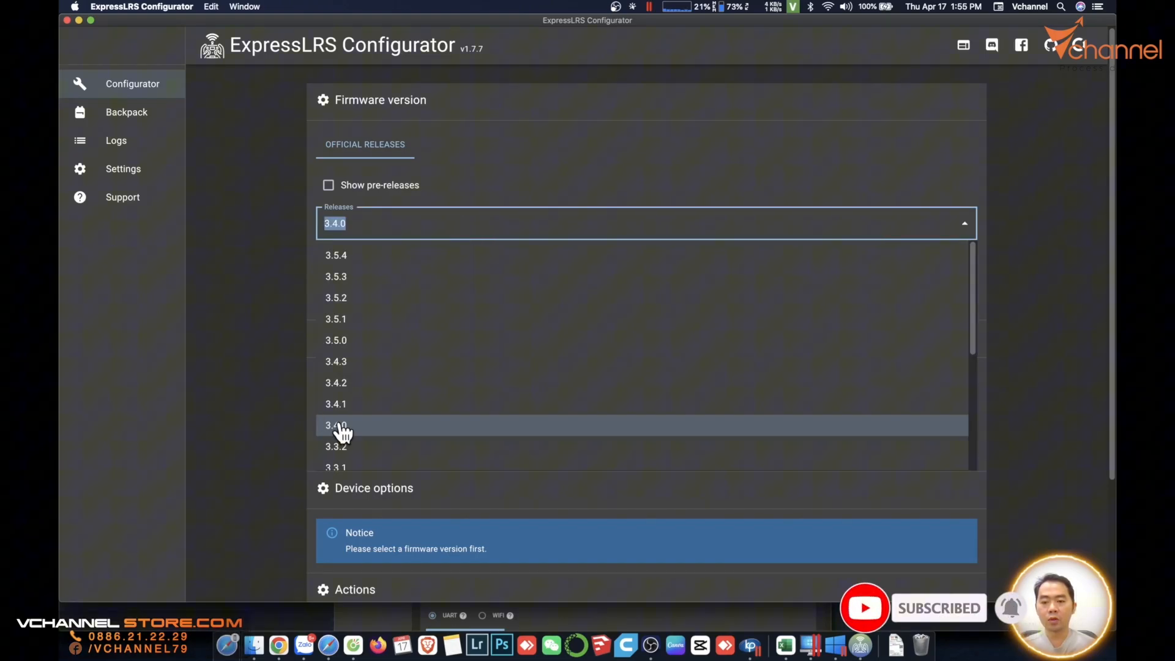
pyautogui.click(336, 424)
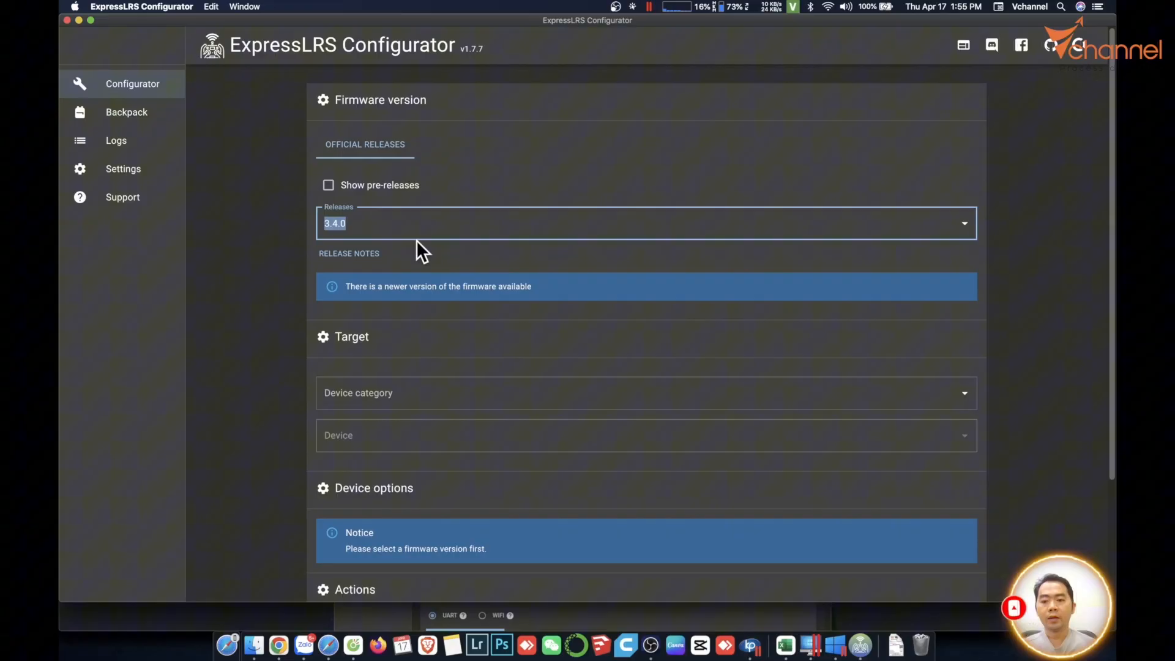
pyautogui.scroll(-3)
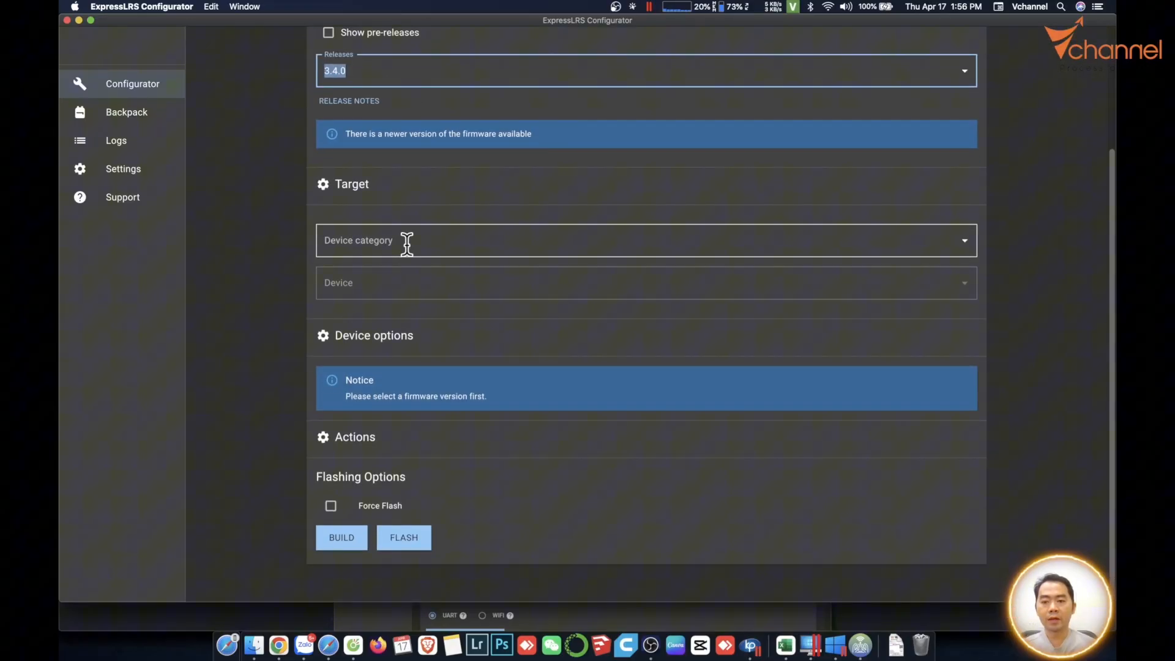
# - Choose the RadioMaster 2.4 GHz category and the RadioMaster Pocket Internal 2.4GHz TX device
pyautogui.write('rad')
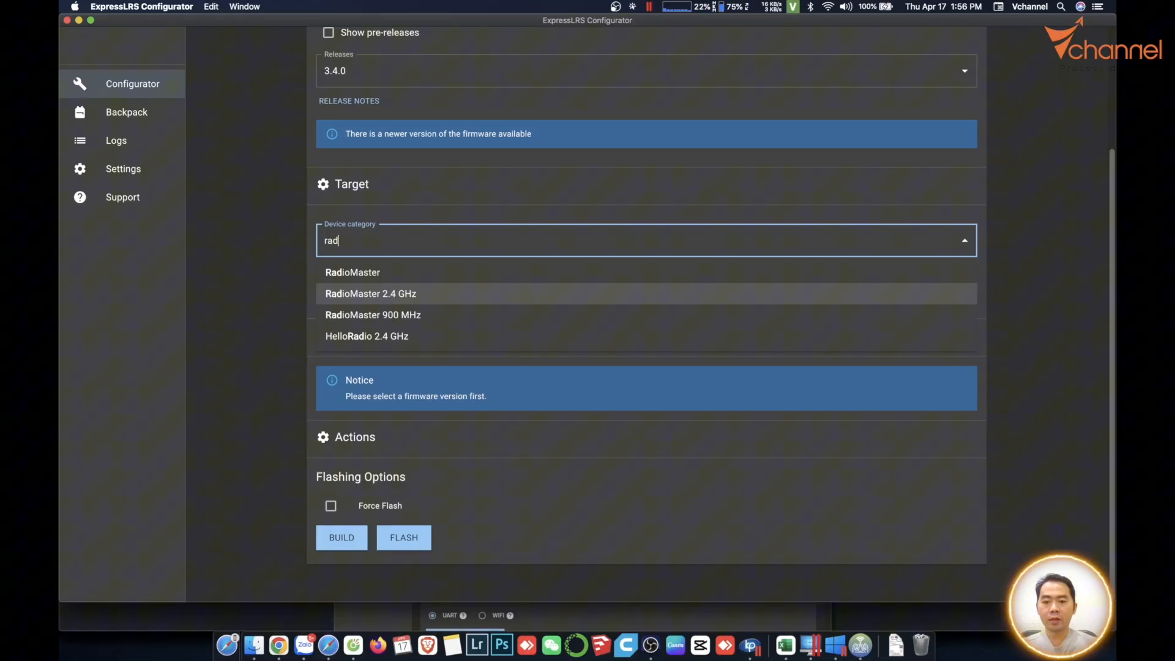
pyautogui.write('i')
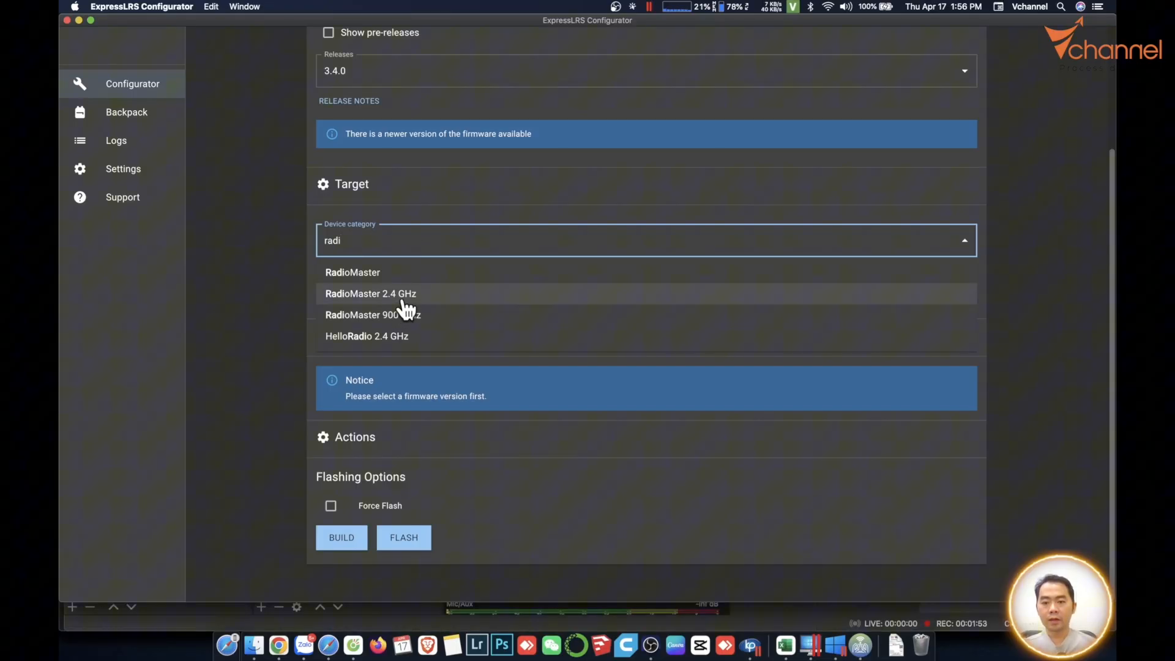
pyautogui.click(371, 292)
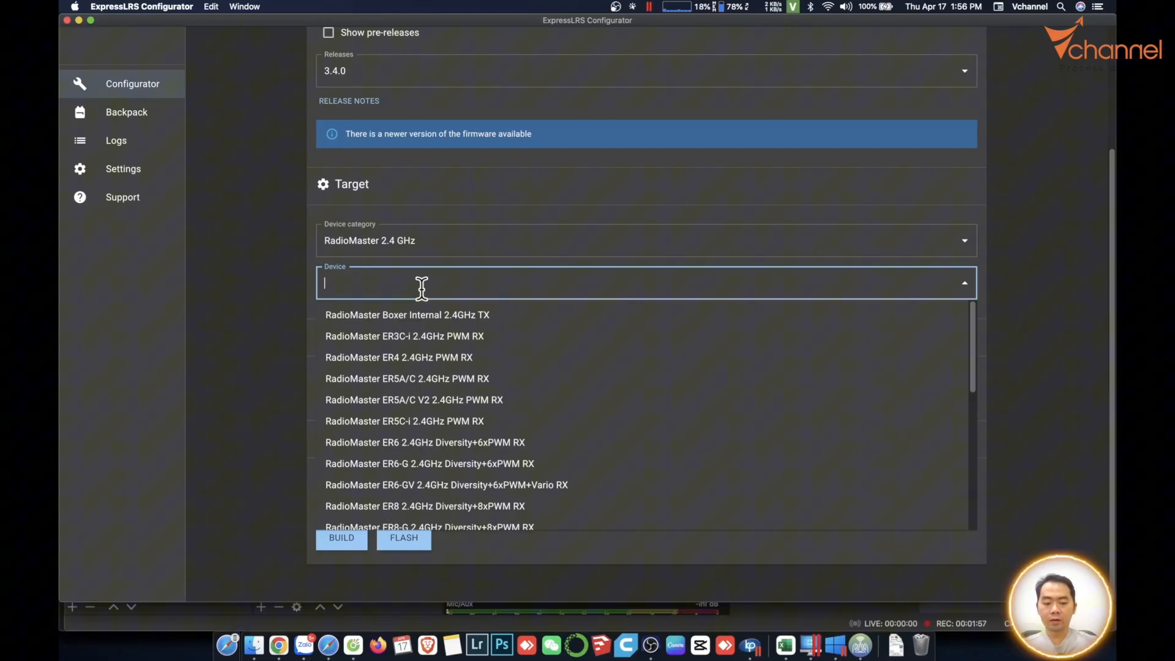
pyautogui.write('pock')
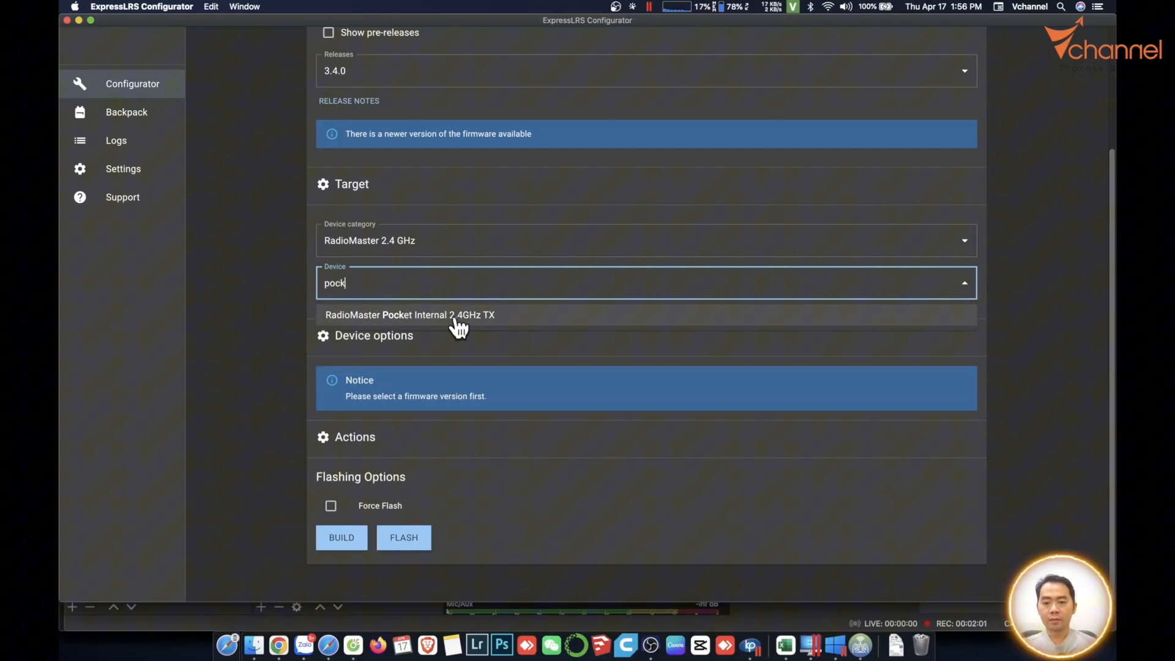
pyautogui.click(410, 315)
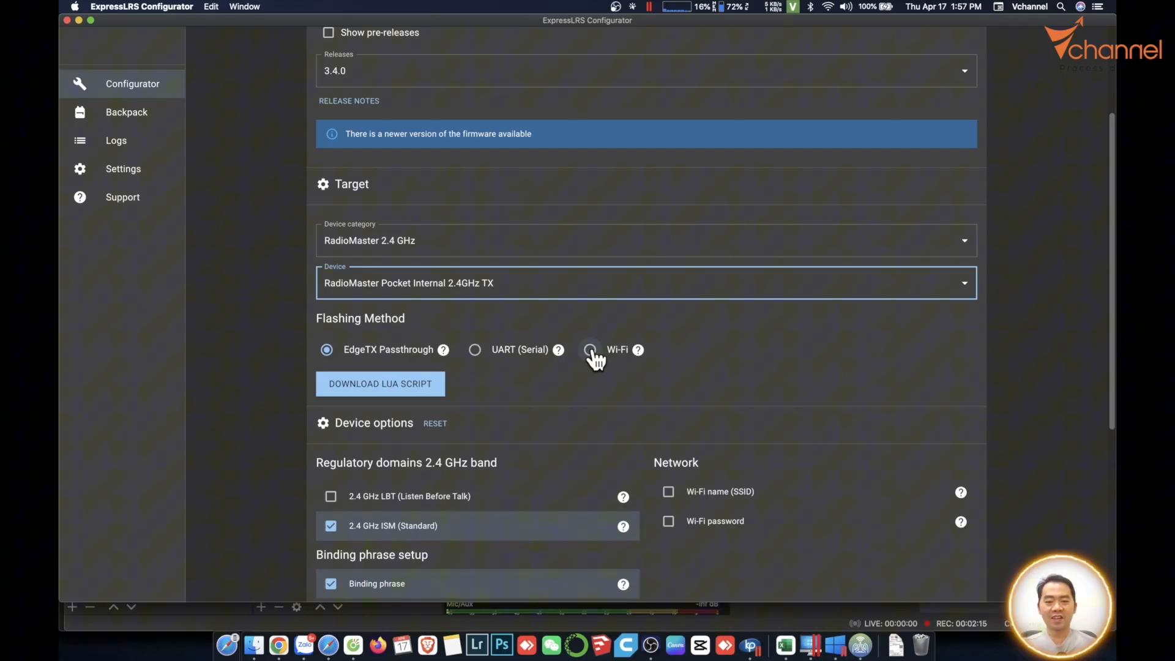
# - Set the flashing method to Wi-Fi and build the Pocket firmware into firmware.bin
pyautogui.click(590, 349)
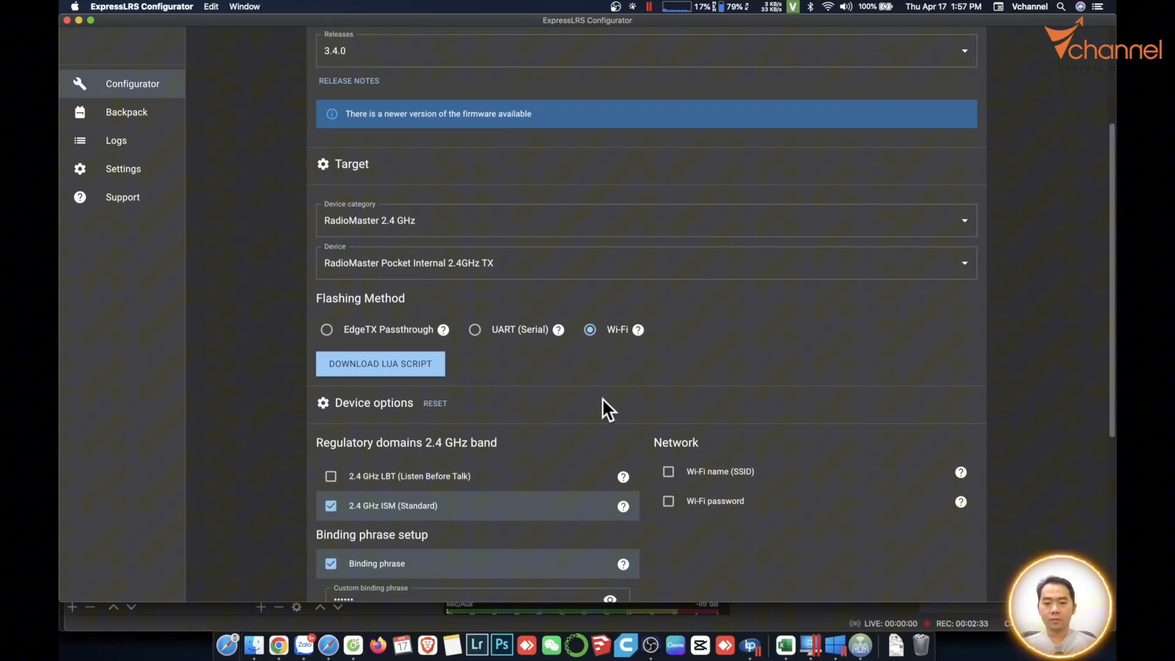
pyautogui.scroll(-3)
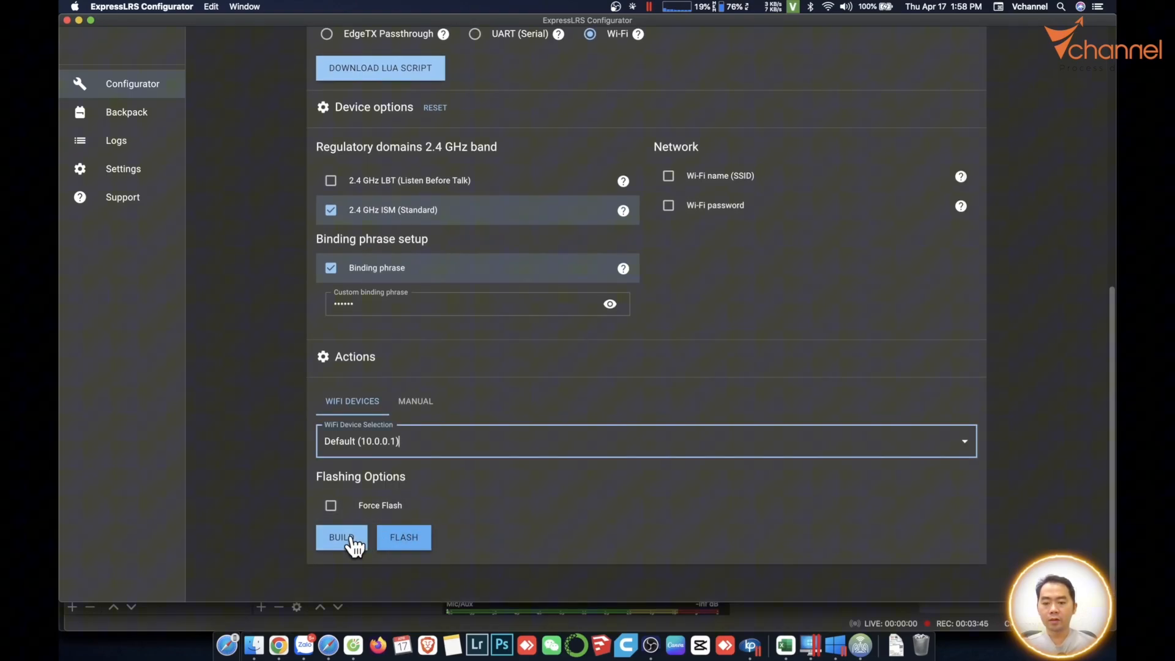
pyautogui.click(342, 537)
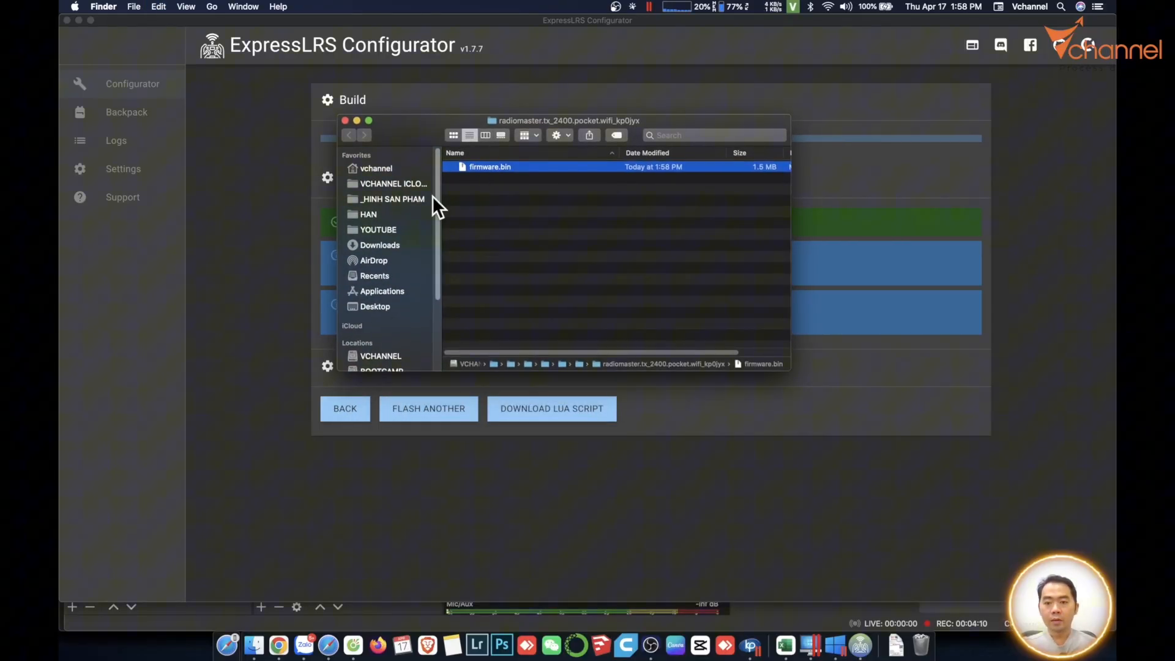
# - Copy firmware.bin from the build folder into Downloads
pyautogui.rightClick(667, 329)
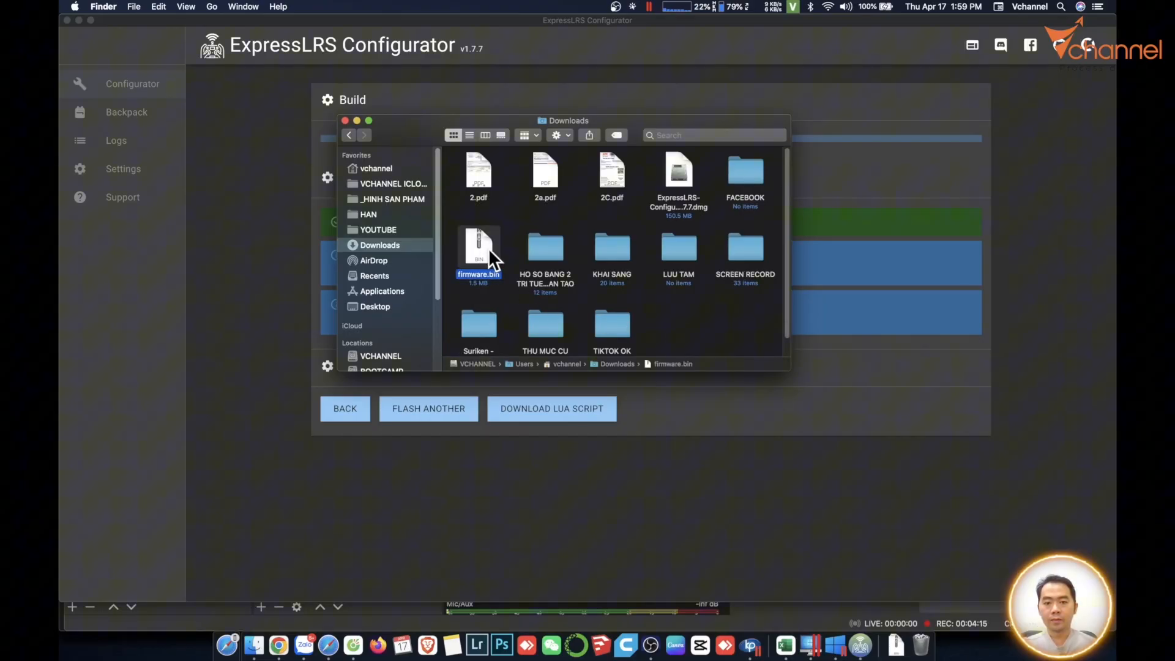
pyautogui.moveTo(585, 237)
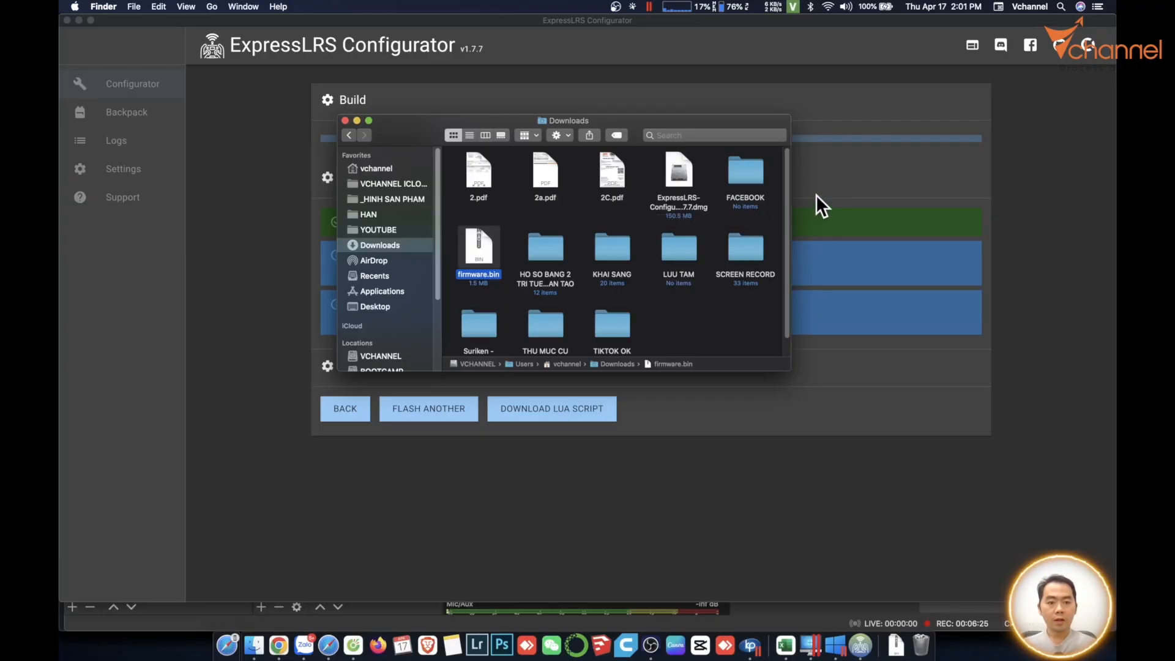
pyautogui.moveTo(756, 108)
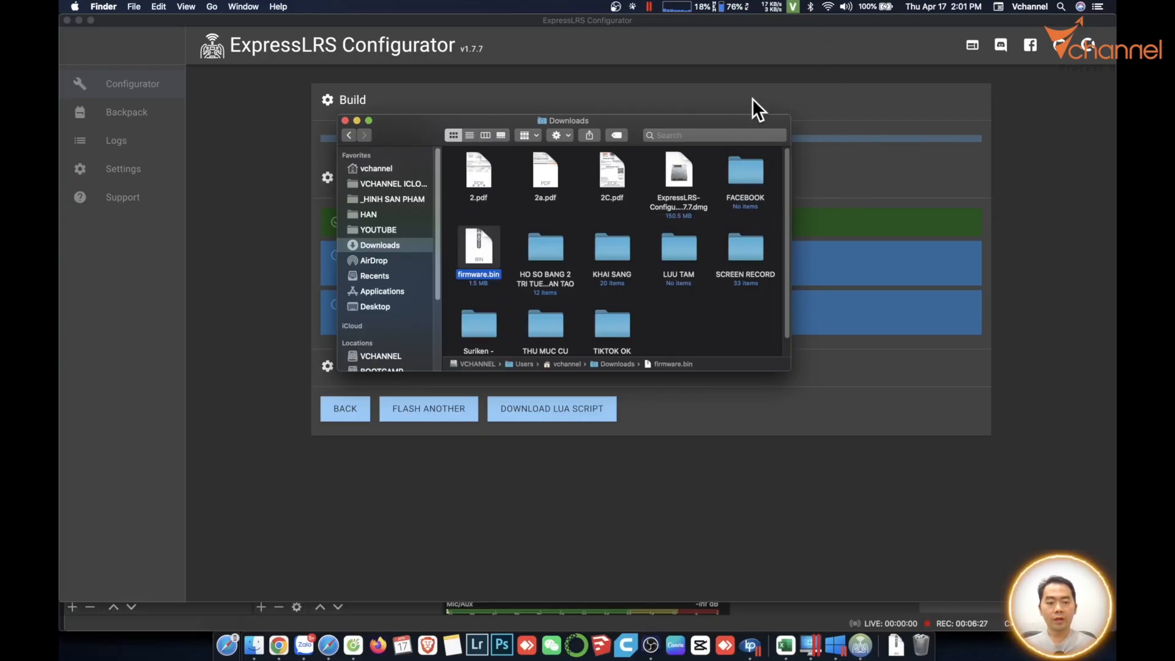
pyautogui.click(827, 8)
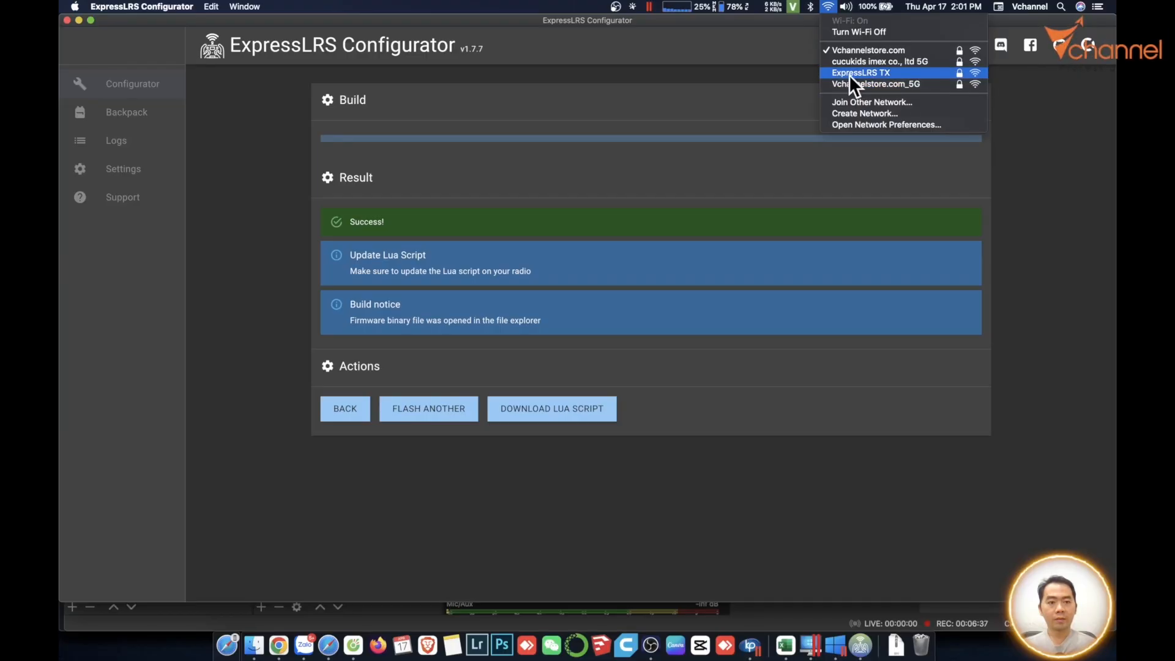
# - Join the ExpressLRS TX Wi-Fi network from the menu bar
pyautogui.click(860, 72)
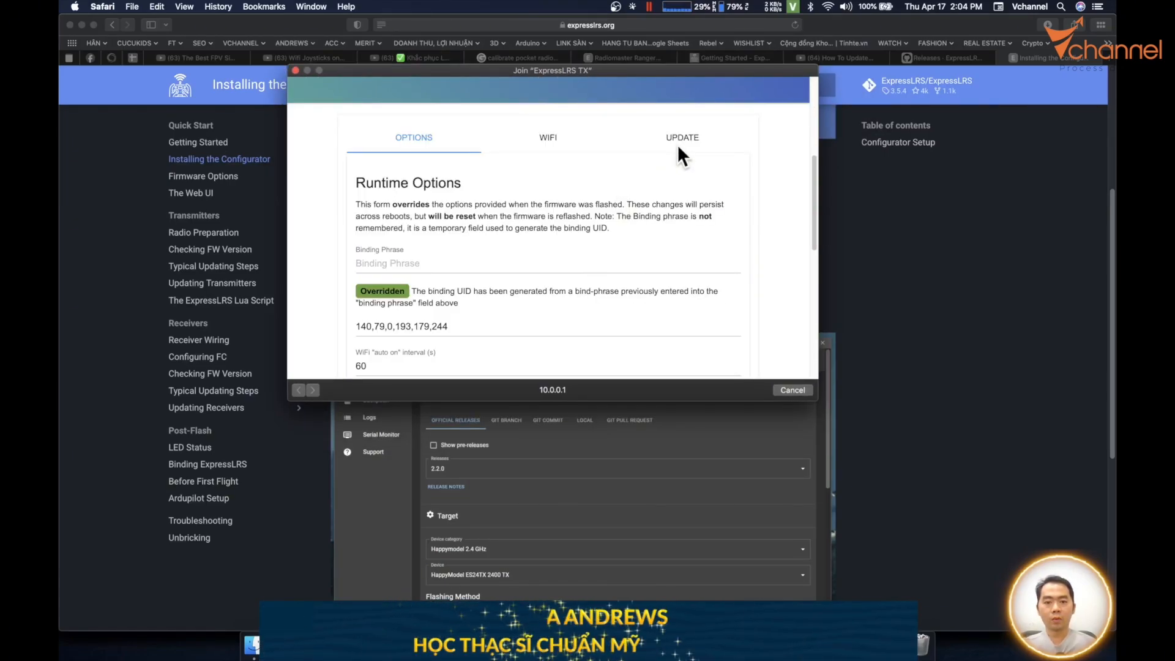
# - Go to the UPDATE section of the module's page at 10.0.0.1
pyautogui.click(682, 137)
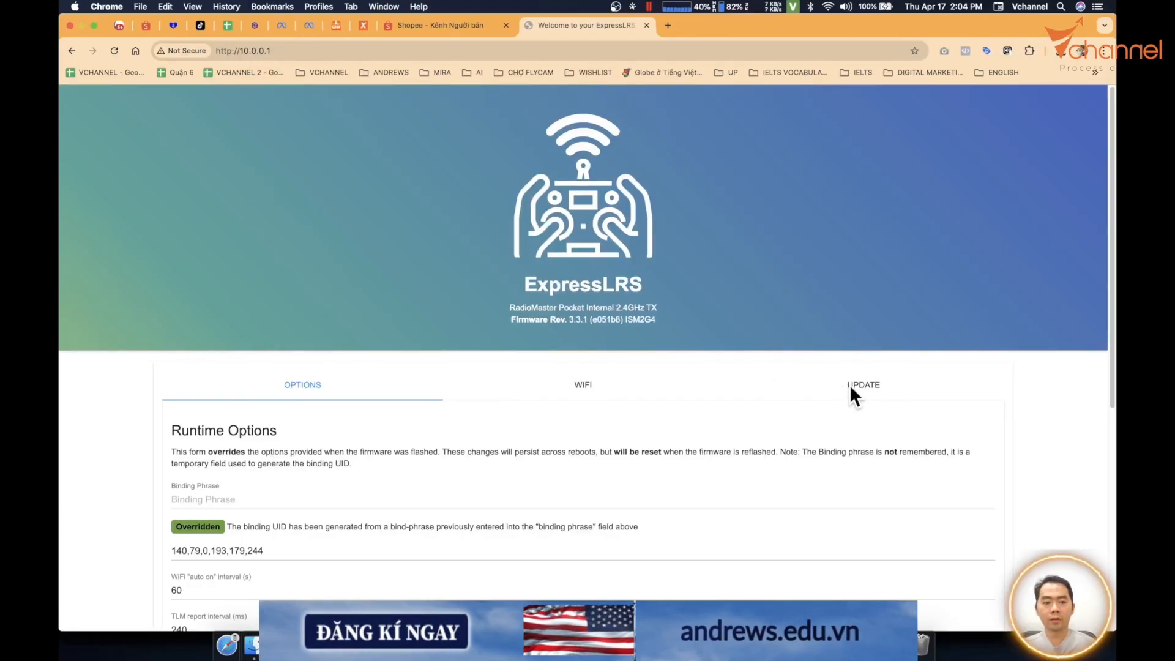
# - Upload firmware.bin on the UPDATE page and confirm the Update Succeeded message
pyautogui.click(863, 384)
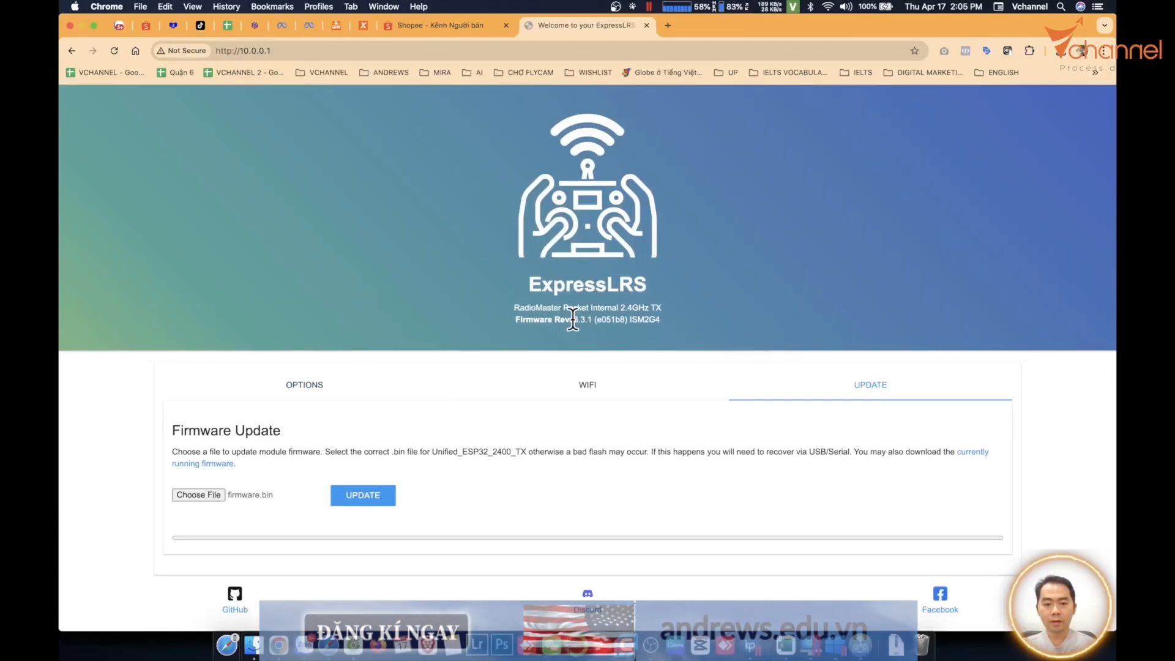
pyautogui.click(199, 495)
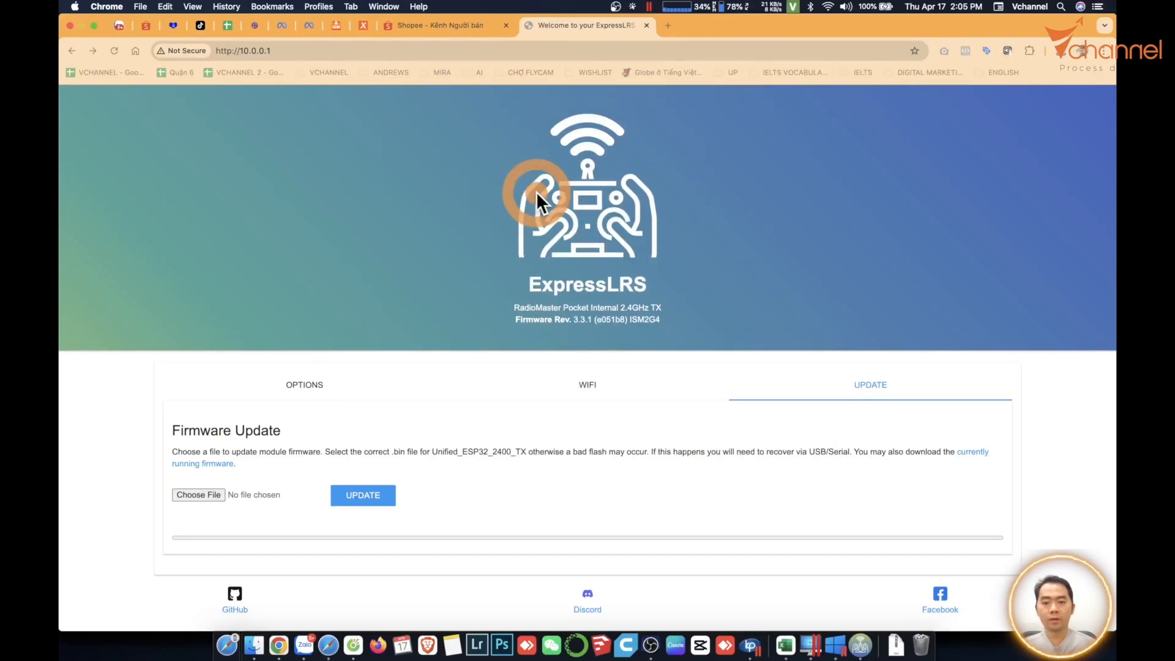
pyautogui.click(362, 494)
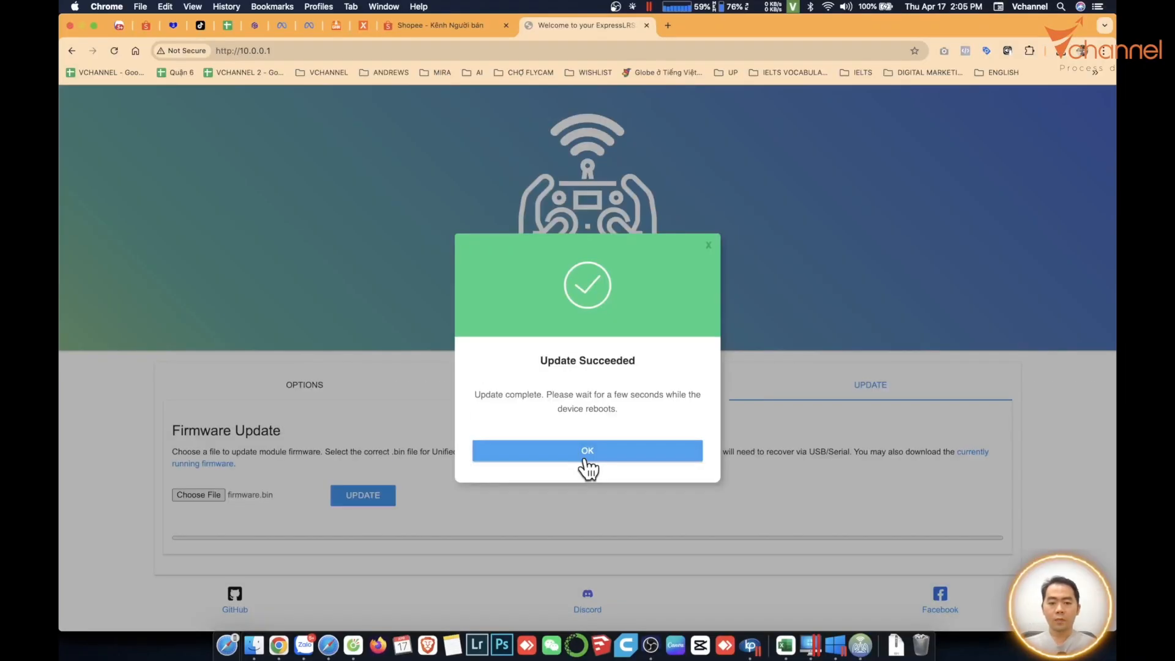
pyautogui.click(845, 7)
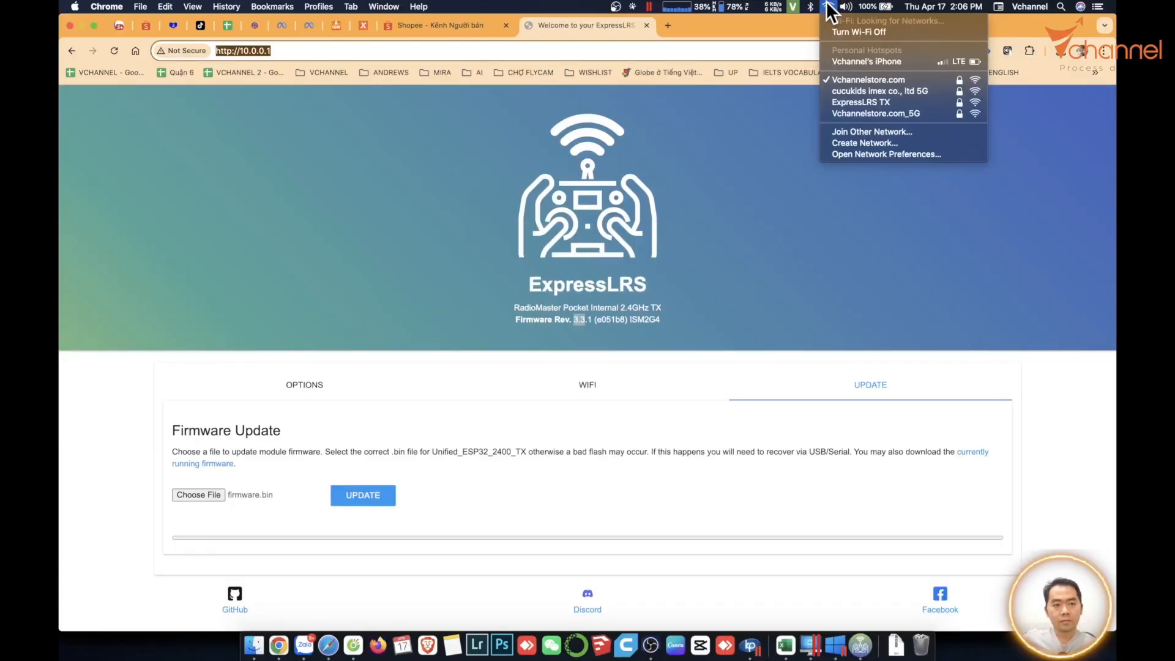